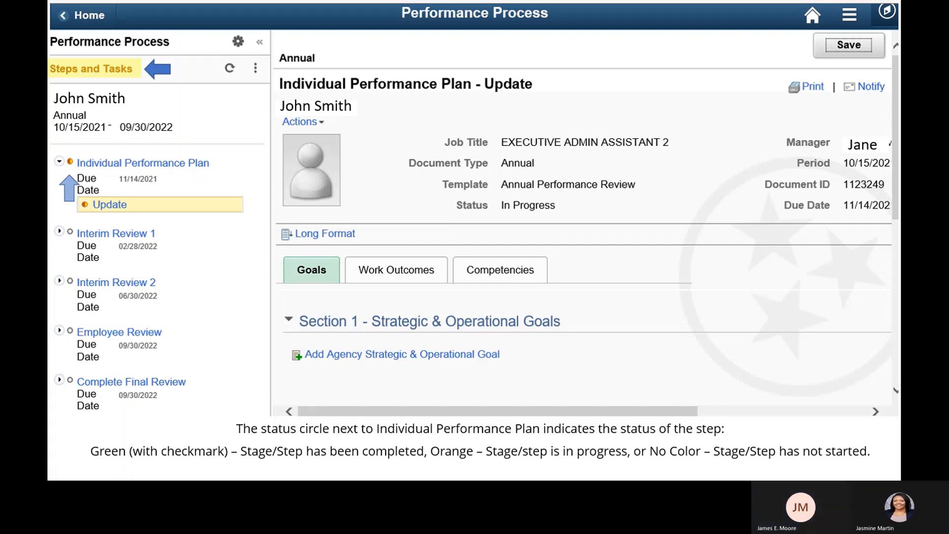
- Collapse the Steps and Tasks panel to show the full plan update page
{"action": "left_click", "coordinate": [260, 41]}
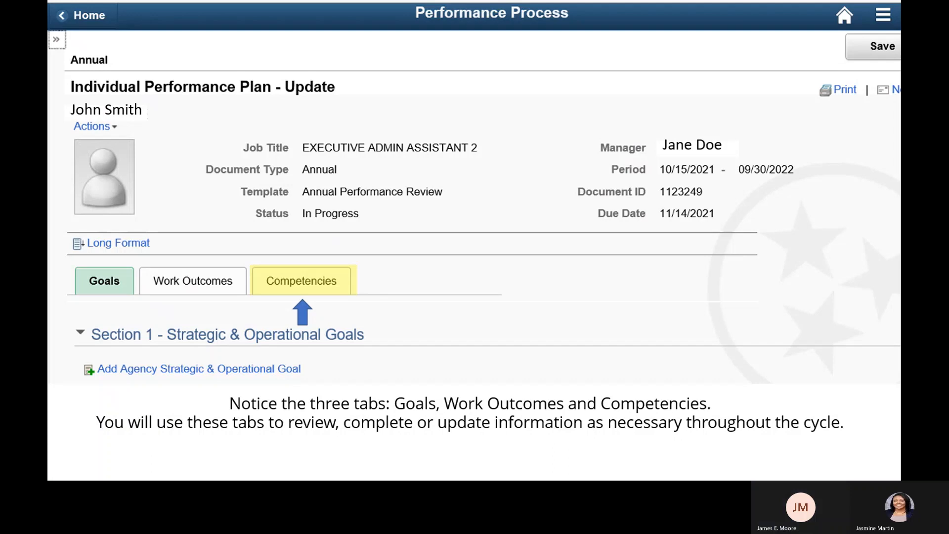
- Scroll down to the empty Attachments section of the plan
{"action": "scroll", "scroll_direction": "down", "scroll_amount": 3}
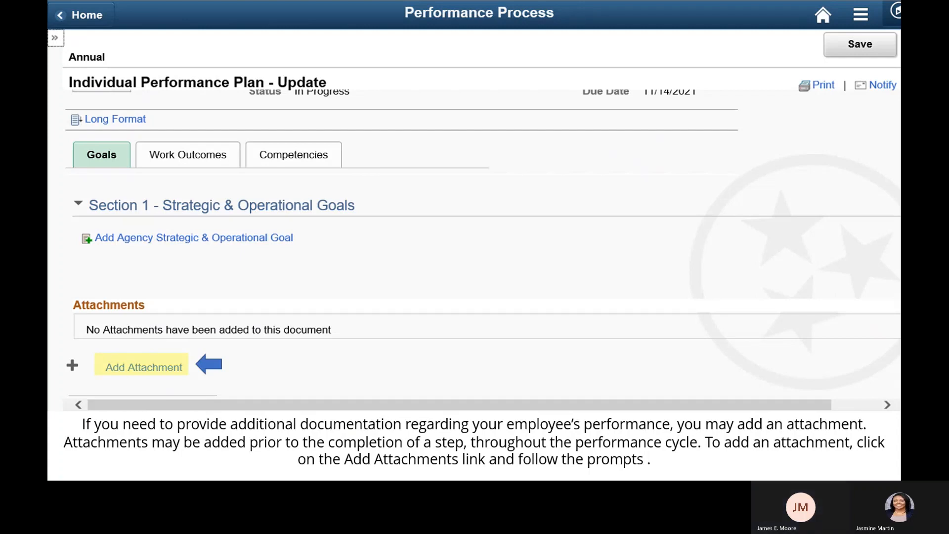
- Return to the Goals section and begin Add Agency Strategic & Operational Goal
{"action": "scroll", "scroll_direction": "up", "scroll_amount": 3}
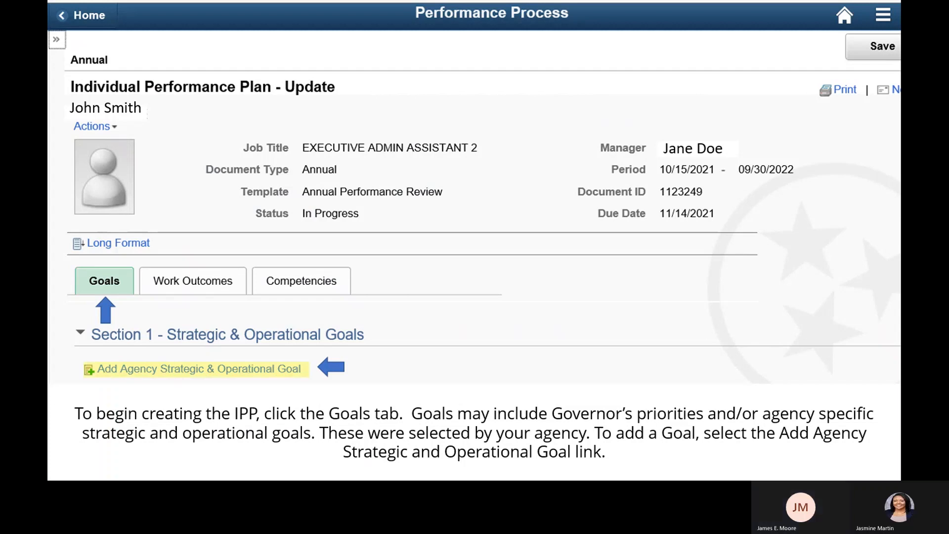
{"action": "left_click", "coordinate": [195, 368]}
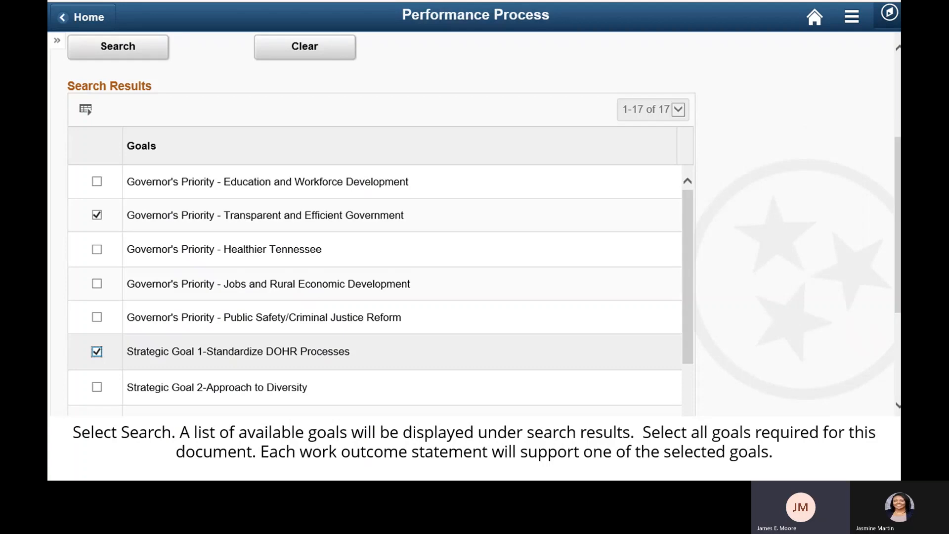
- Search the 17 goals and add Transparent and Efficient Government and Standardize DOHR Processes
{"action": "left_click", "coordinate": [118, 46]}
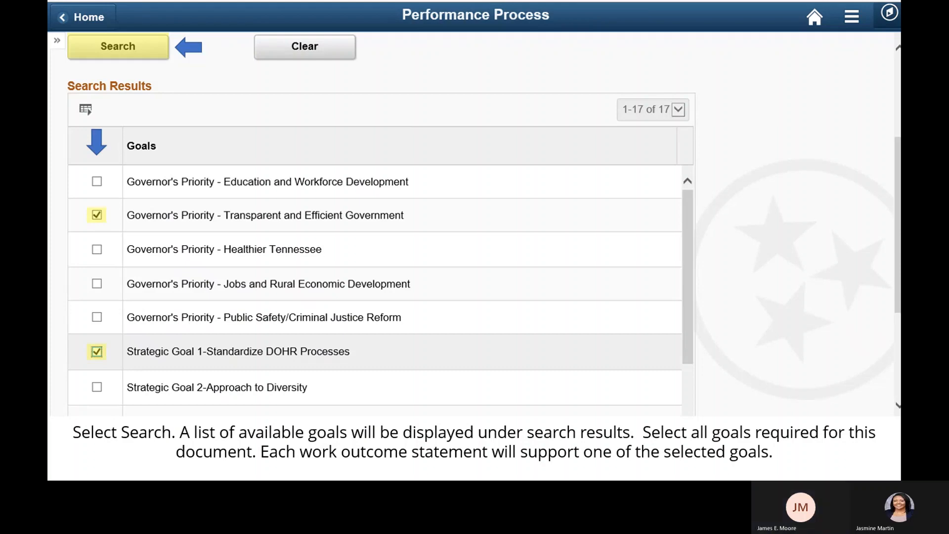
{"action": "left_click", "coordinate": [117, 46]}
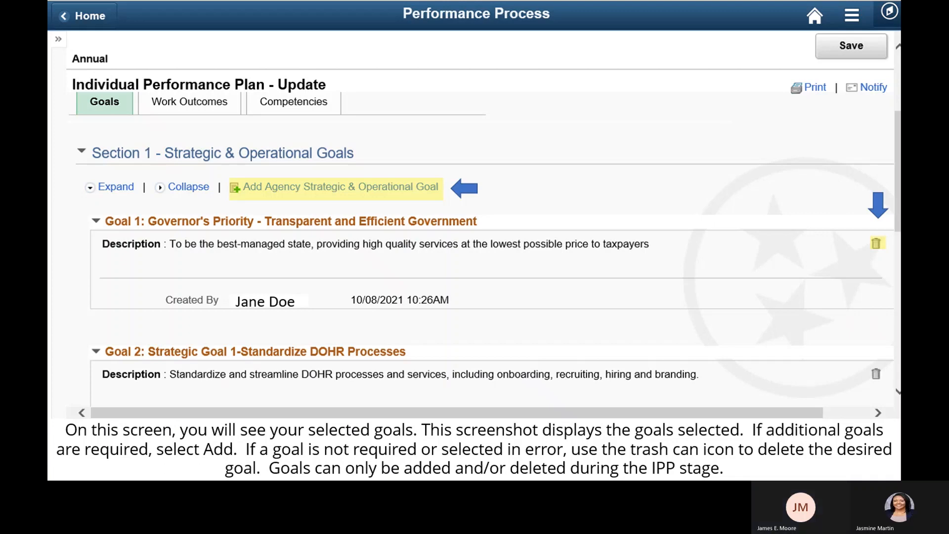
- Switch to the Work Outcomes section showing Statements 1 and 2
{"action": "left_click", "coordinate": [189, 102]}
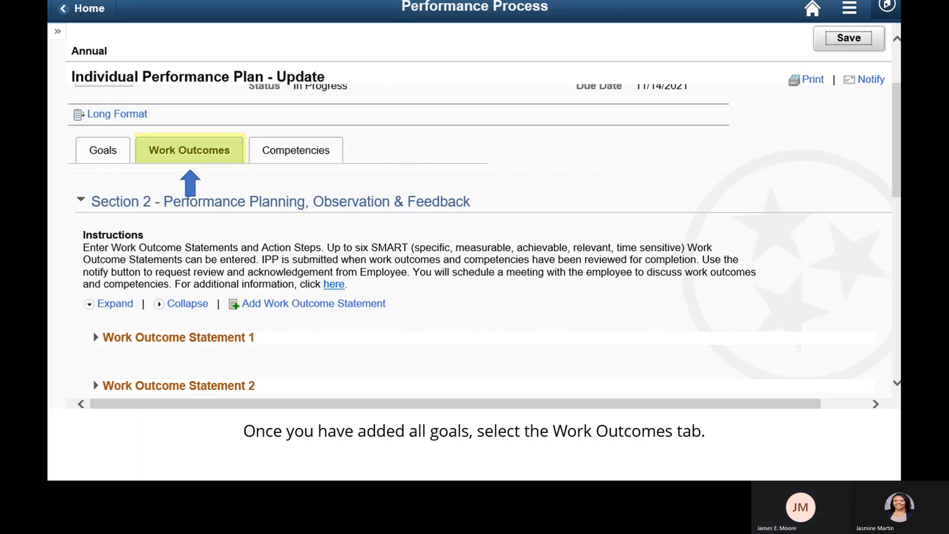
- Scroll to the three Work Outcome Statements and the 70% Section Weight
{"action": "scroll", "scroll_direction": "down", "scroll_amount": 3}
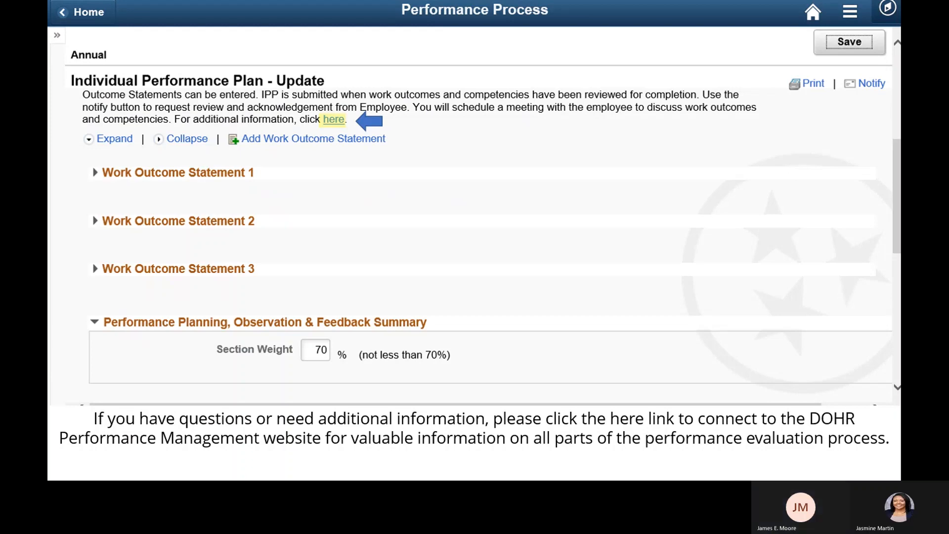
- Expand Work Outcome Statement 1 and begin editing its empty details
{"action": "left_click", "coordinate": [95, 172]}
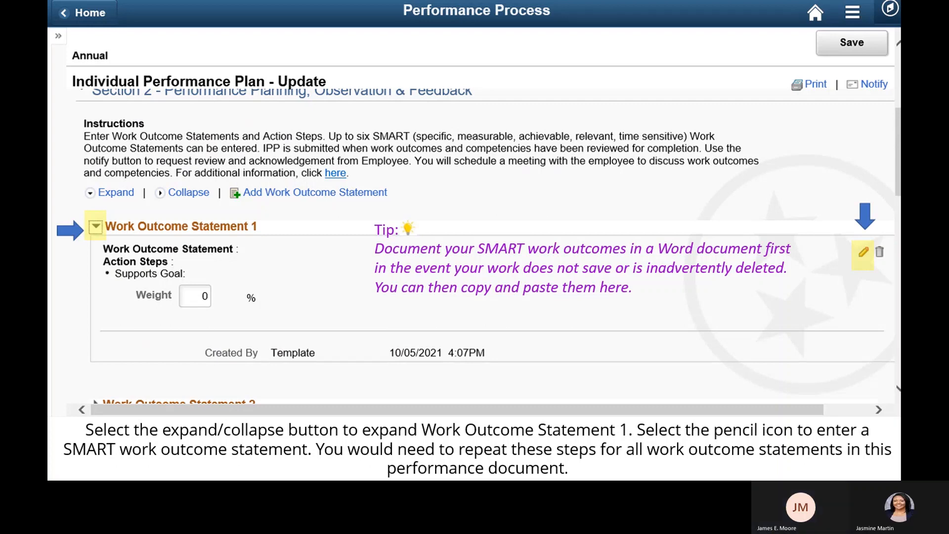
{"action": "left_click", "coordinate": [863, 253]}
{"action": "type", "text": "Action Steps for Work Outcome Statement 1"}
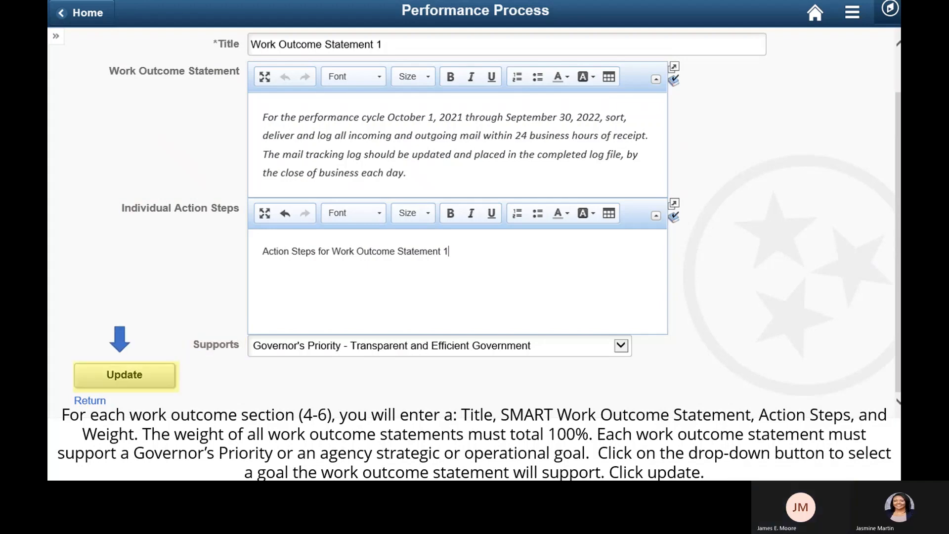
- Update Work Outcome Statement 1 with its mail-handling SMART statement, action steps and supported goal
{"action": "left_click", "coordinate": [125, 374]}
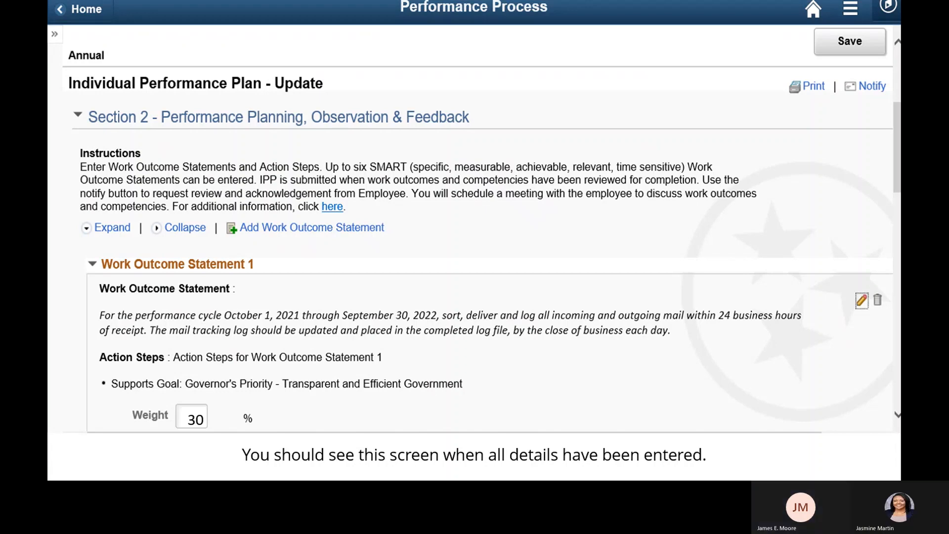
- Enter a 30% weight for Work Outcome Statement 1
{"action": "left_click", "coordinate": [293, 160]}
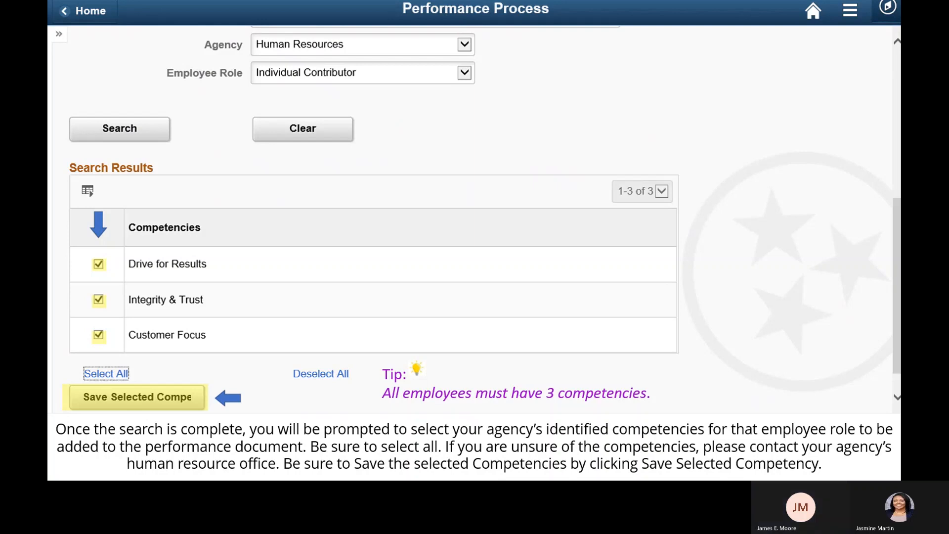
- Save Drive for Results, Integrity & Trust and Customer Focus as the plan's competencies
{"action": "left_click", "coordinate": [137, 397]}
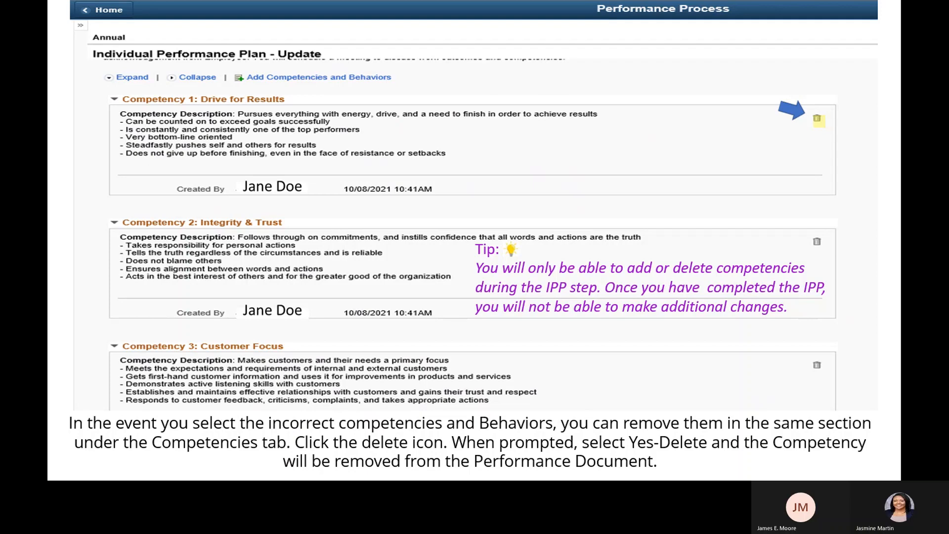
{"action": "mouse_move", "coordinate": [656, 479]}
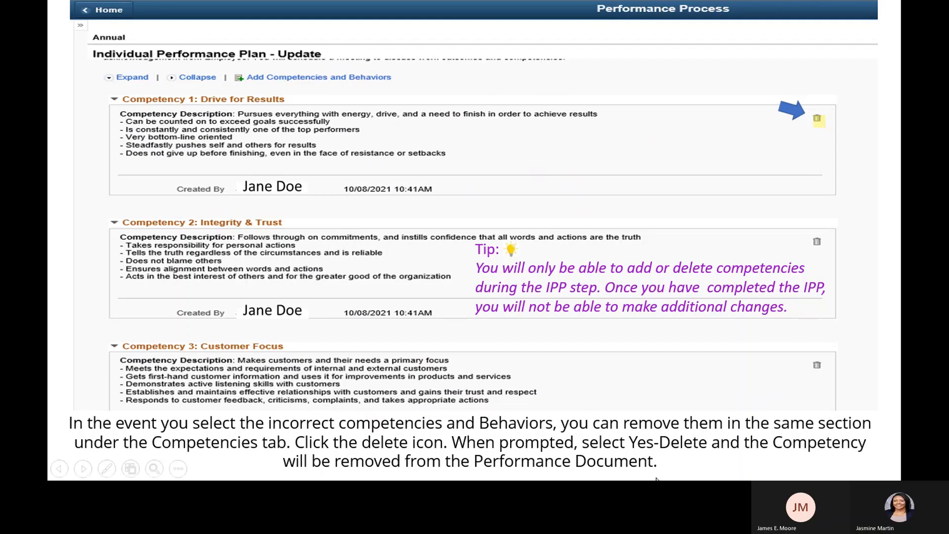
{"action": "mouse_move", "coordinate": [805, 317]}
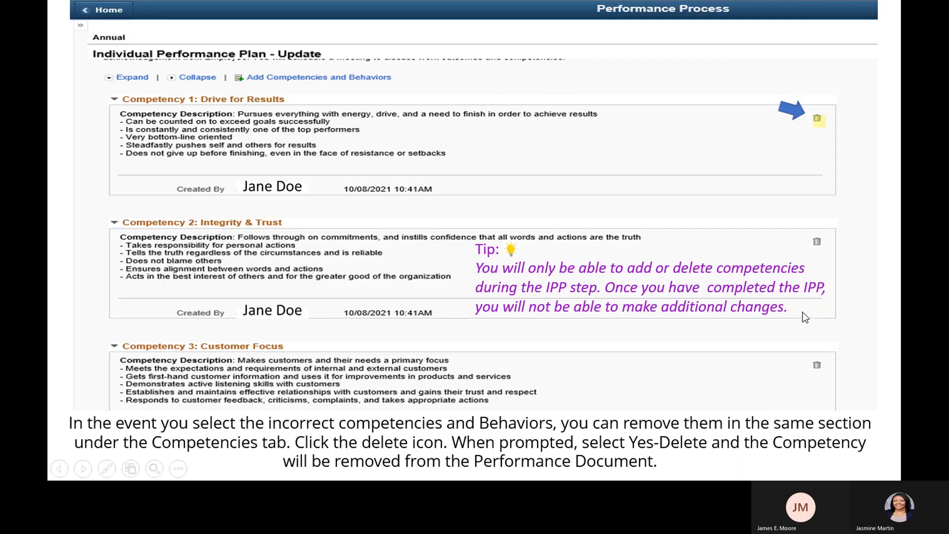
{"action": "mouse_move", "coordinate": [806, 316]}
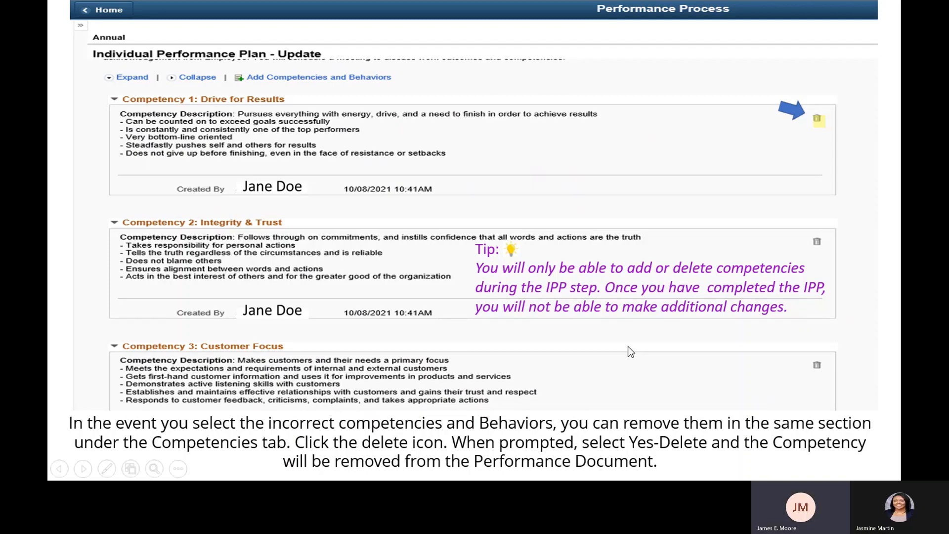
{"action": "mouse_move", "coordinate": [605, 379]}
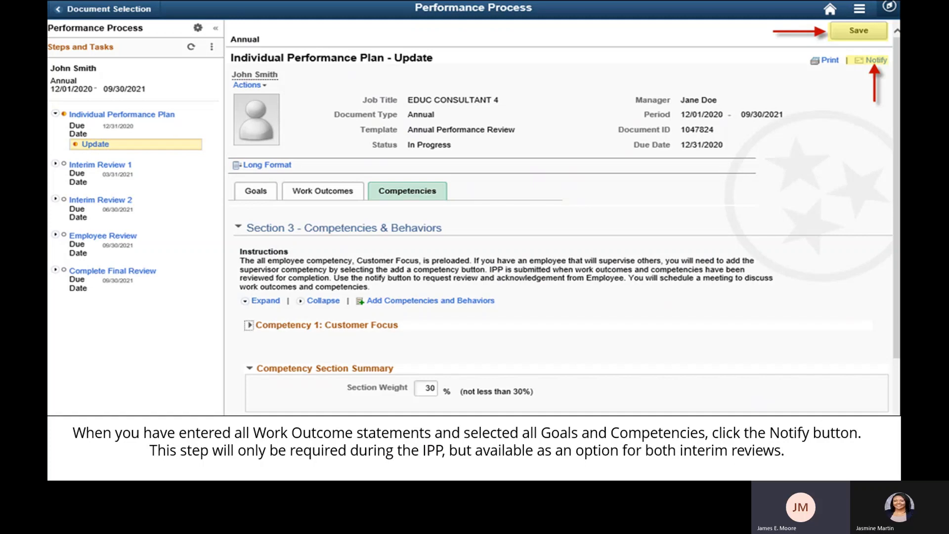
- Start a Notify email to the employee with recipient and subject pre-filled
{"action": "left_click", "coordinate": [872, 60]}
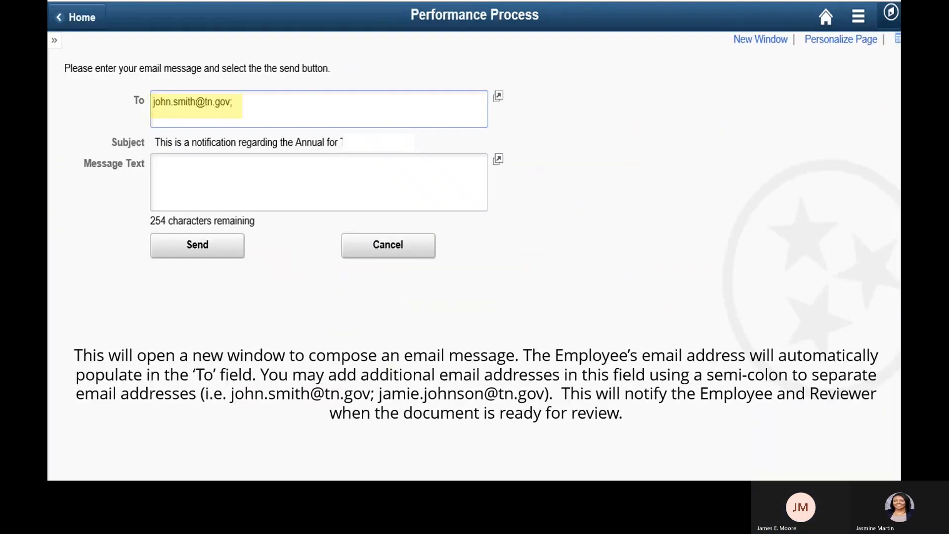